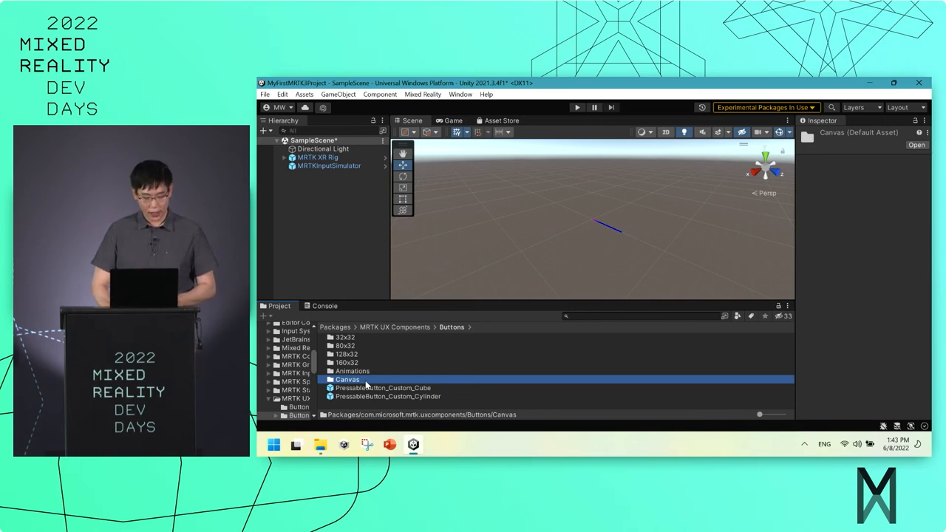
Select the PressableButton_128x32mm_TextOnly prefab from the Buttons 128x32 folder.
double_click(343, 354)
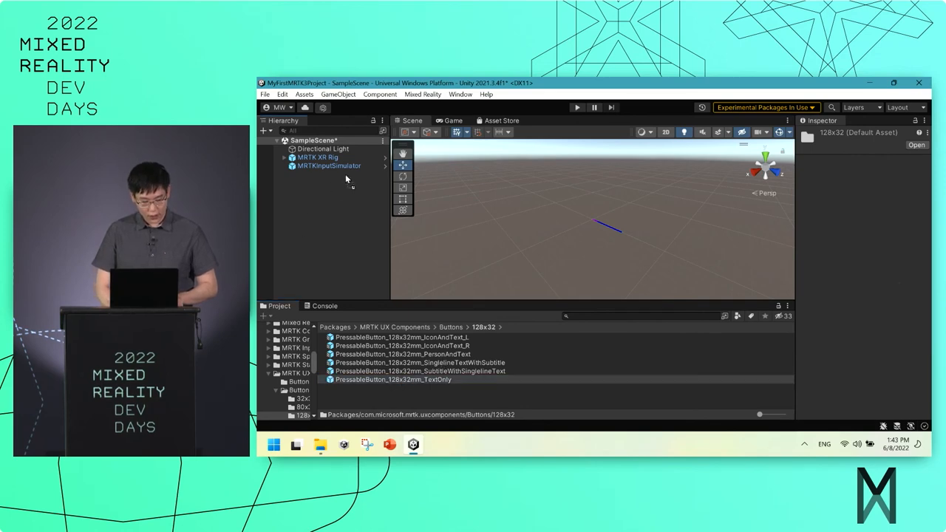
left_click(328, 165)
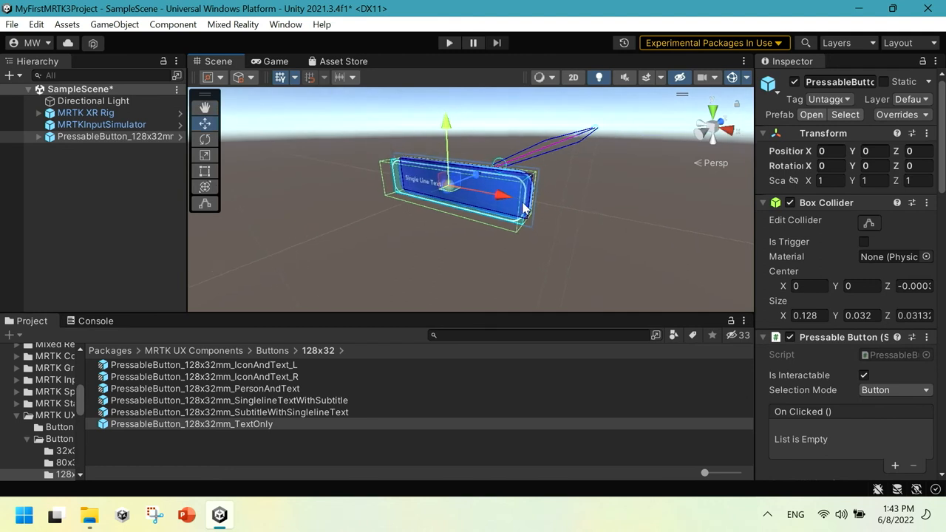
mouse_move(431, 186)
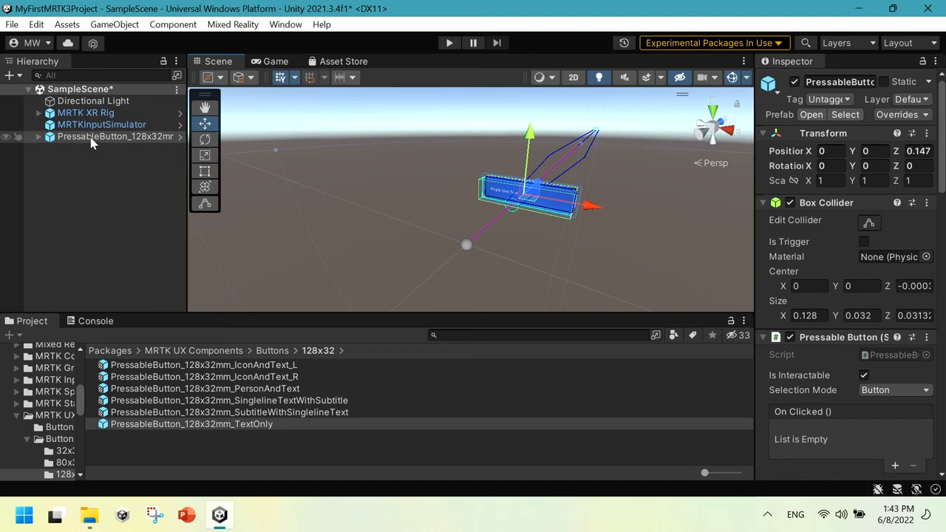
mouse_move(662, 175)
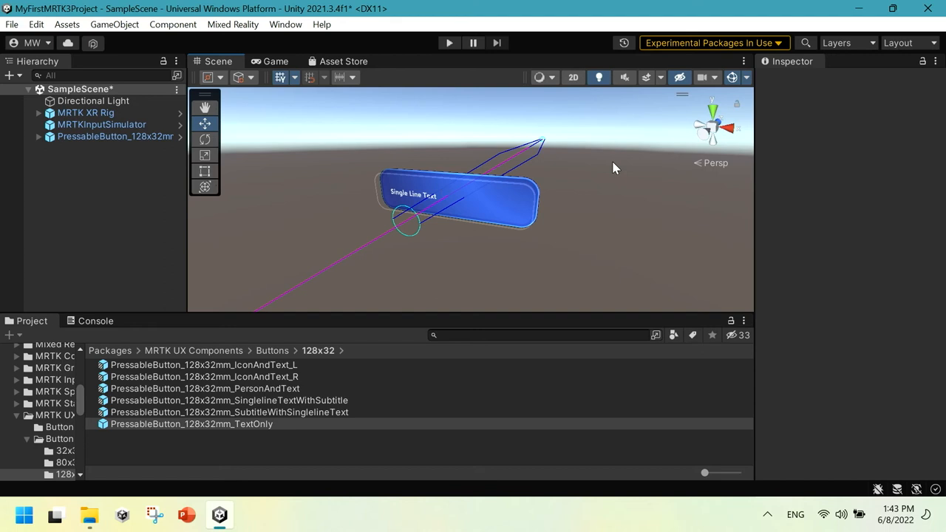
Select the placed text-only button in the Hierarchy for moving it forward to Z 0.147.
left_click(115, 136)
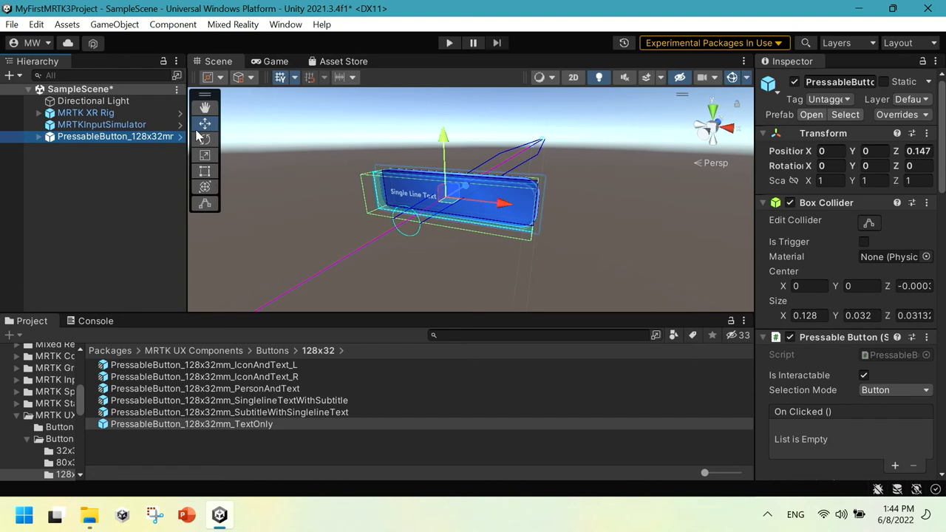
mouse_move(41, 139)
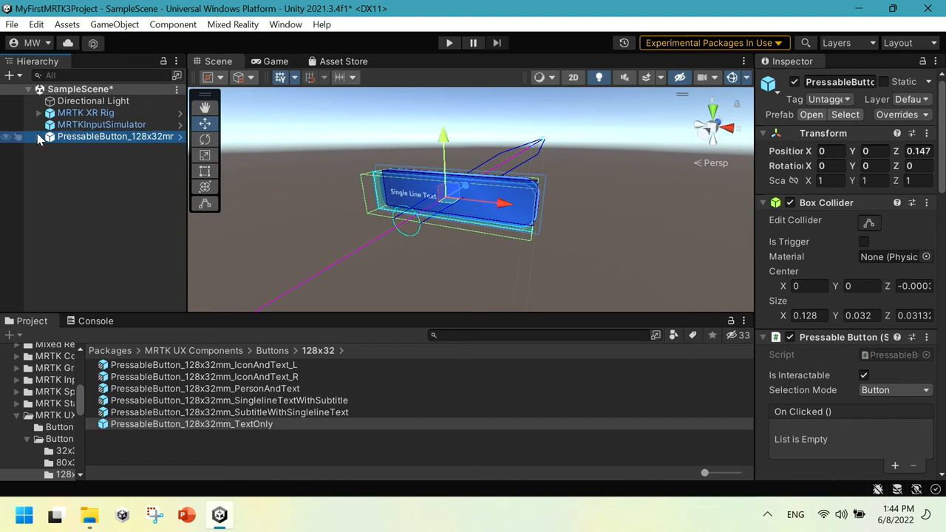
Set the button's TextMeshPro label to 'Button' and reselect the button root.
left_click(43, 136)
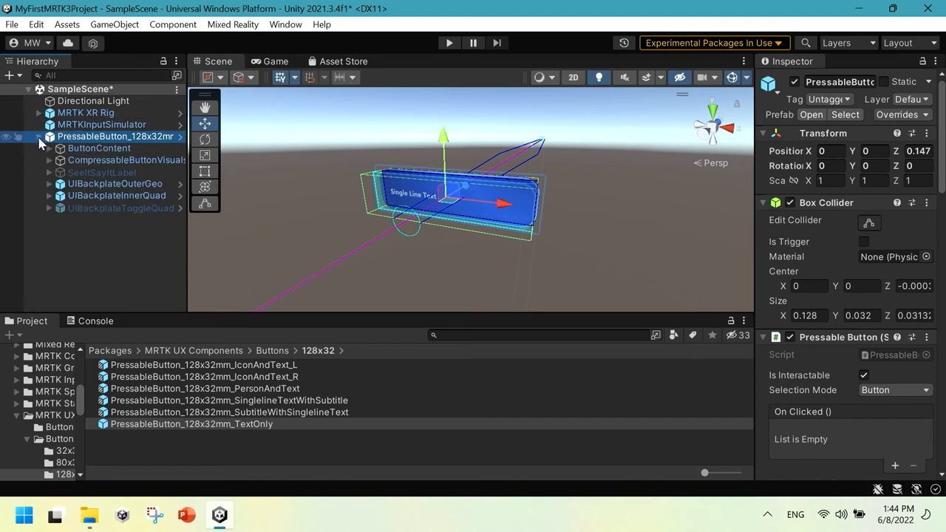
left_click(50, 160)
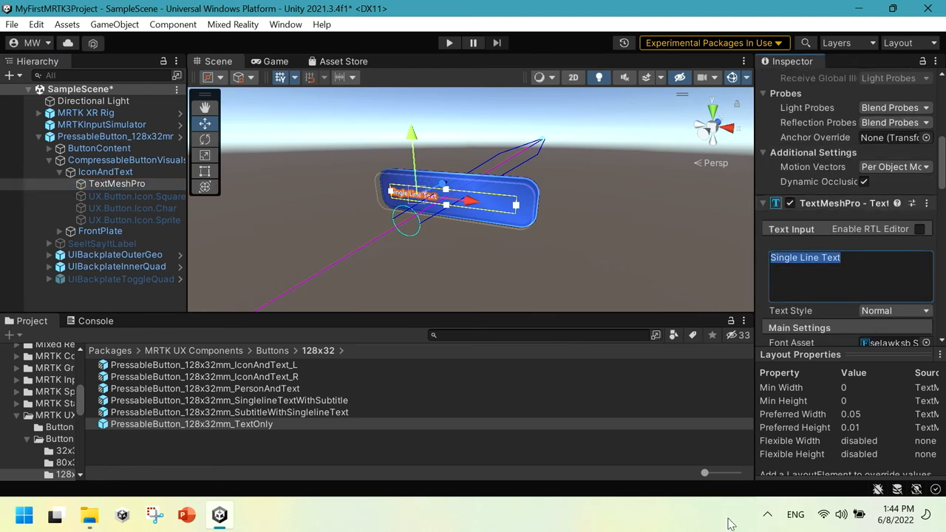
type("Button")
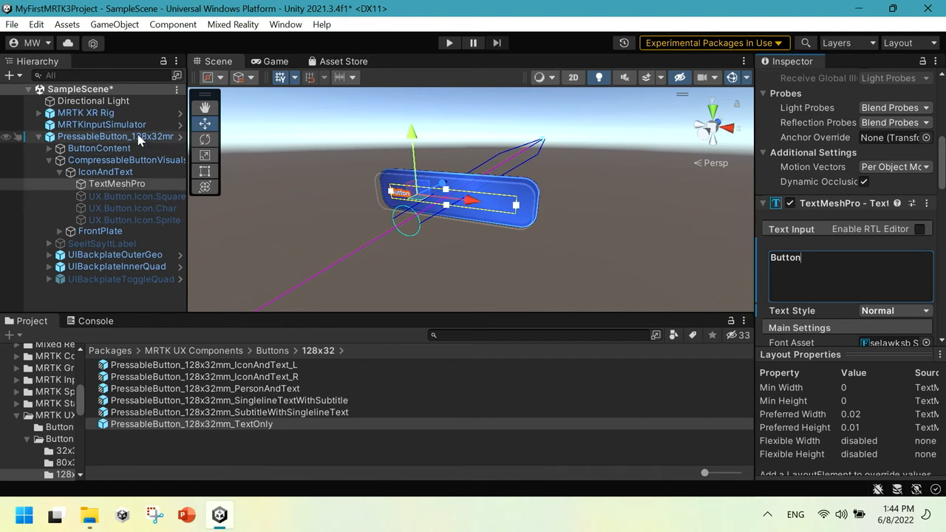
left_click(115, 136)
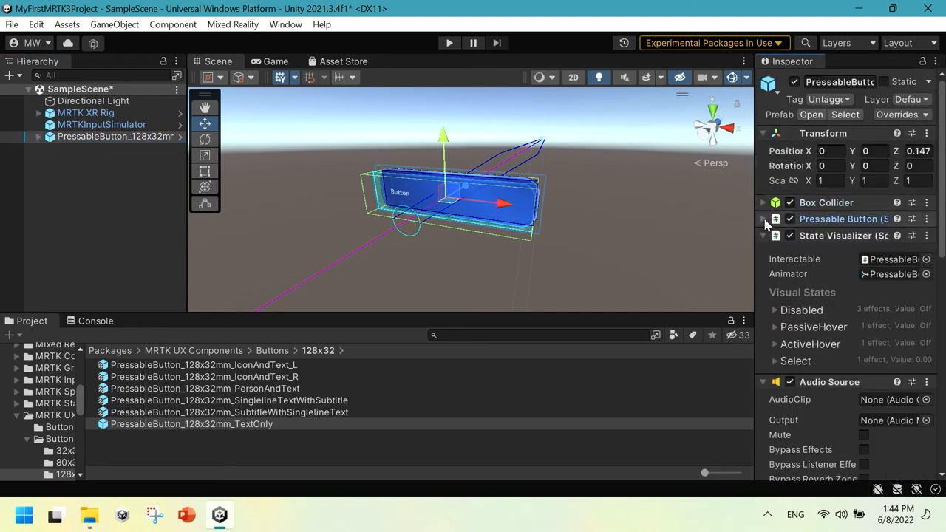
Collapse State Visualizer and expand the Pressable Button component to its empty click event list.
left_click(762, 219)
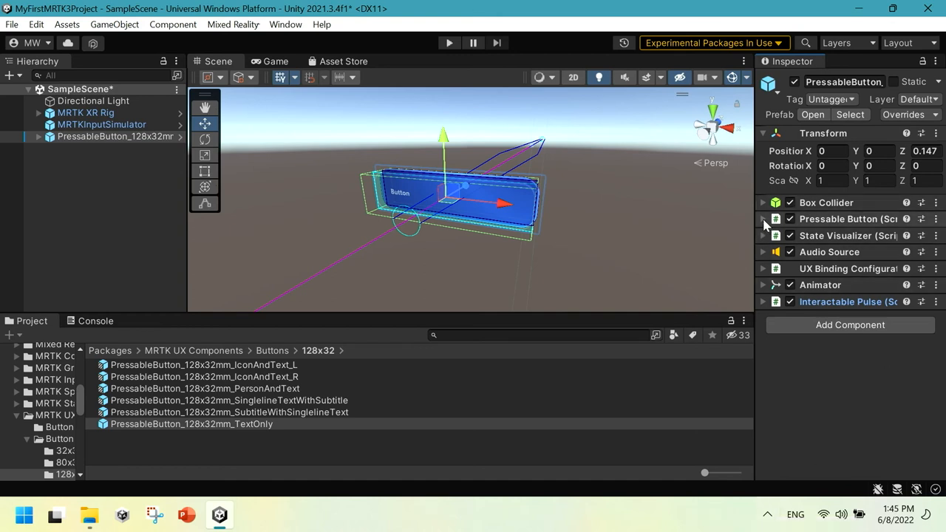
left_click(763, 219)
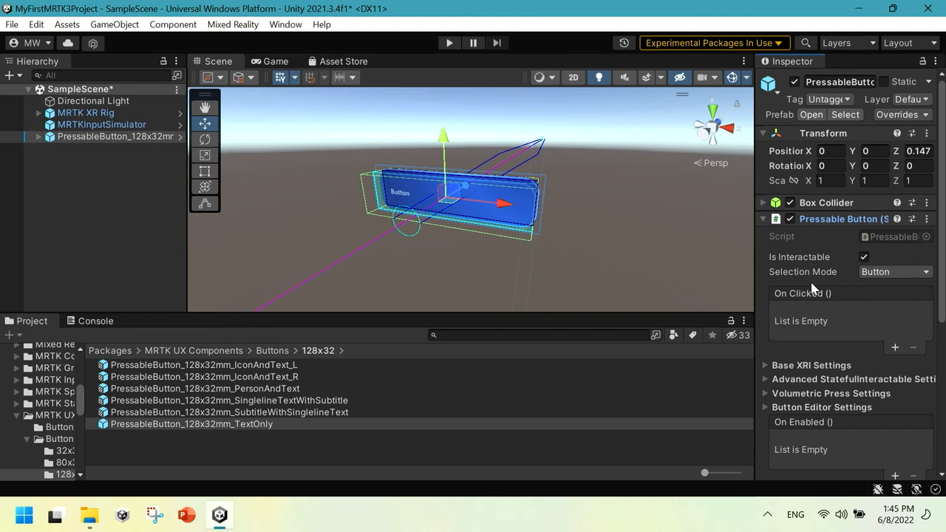
mouse_move(762, 311)
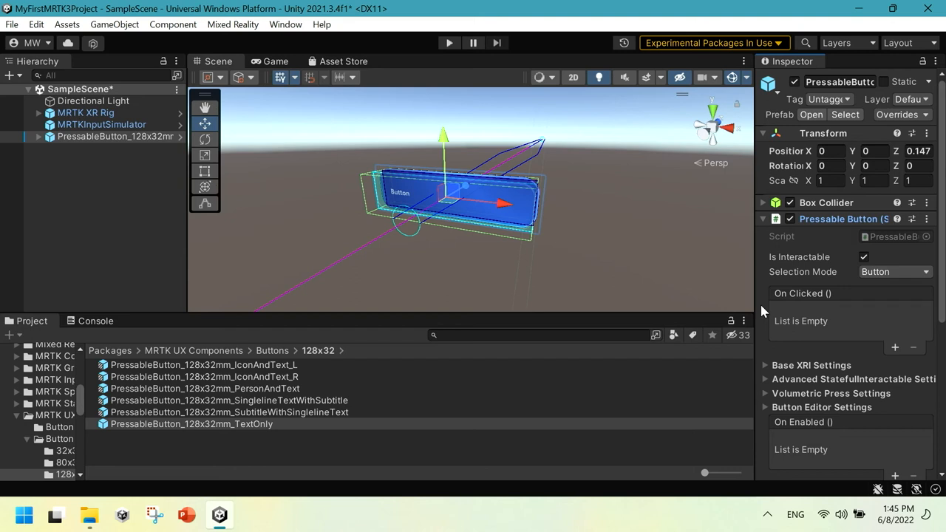
mouse_move(529, 195)
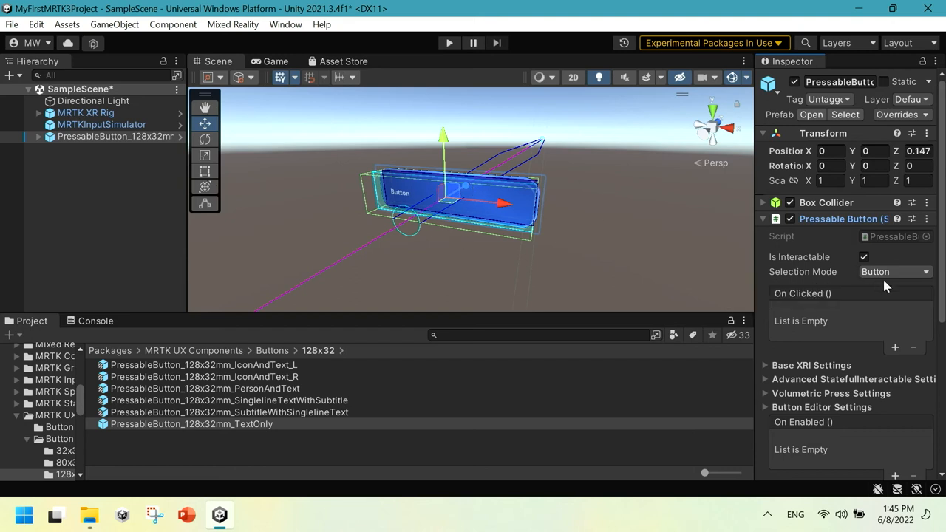
scroll("down", 3)
type("0.4")
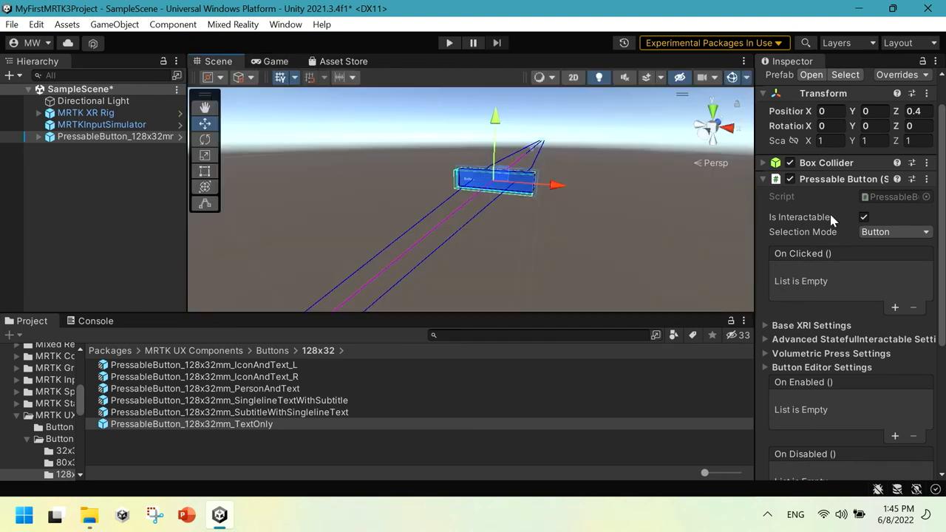
mouse_move(555, 186)
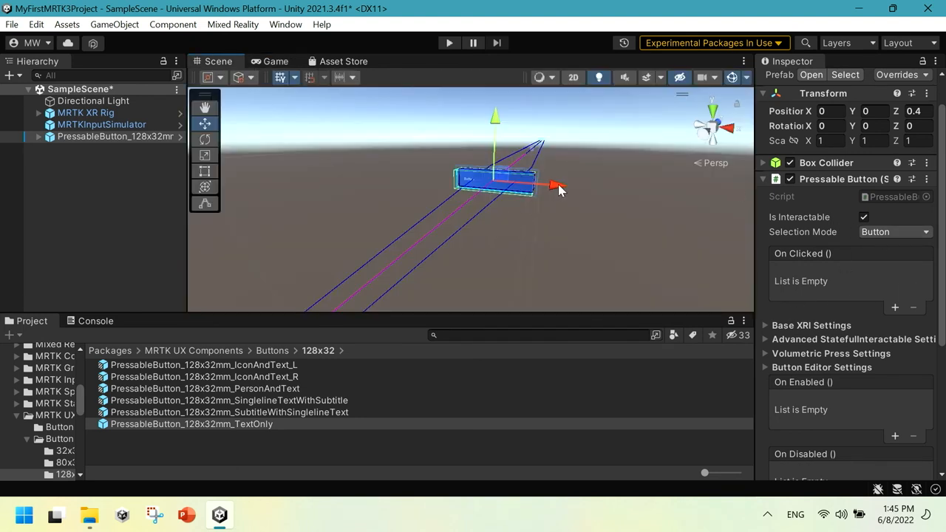
mouse_move(816, 286)
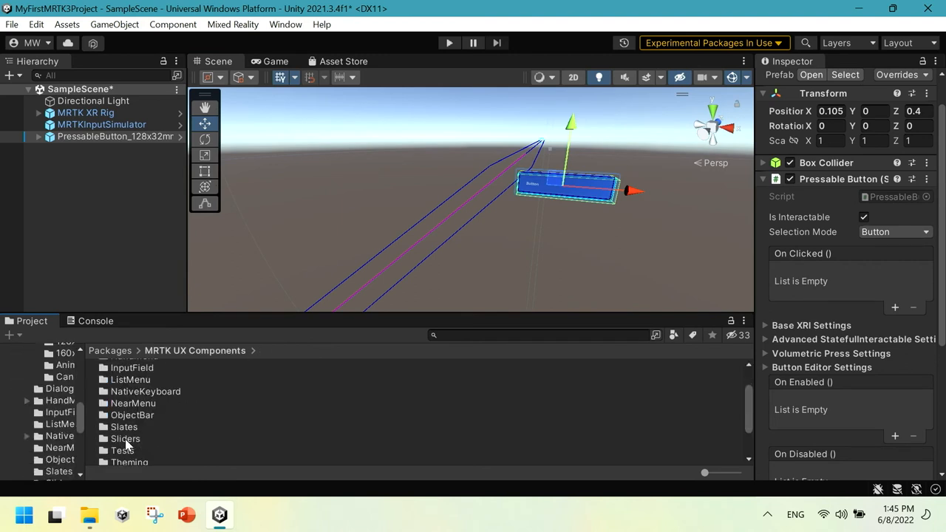
Add a Slate left of the button at Z 0.5 and bring up its create-child actions.
double_click(123, 426)
type("0.4")
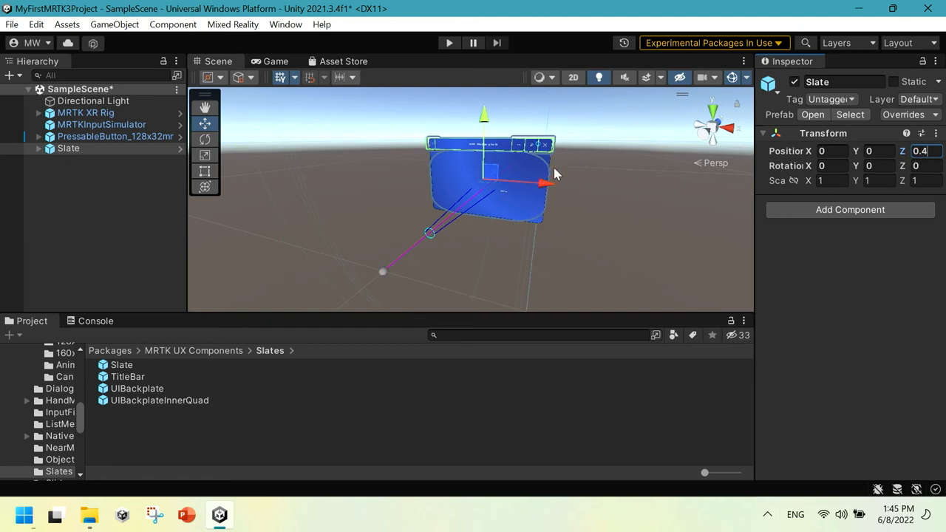
left_click_drag(547, 183, 488, 179)
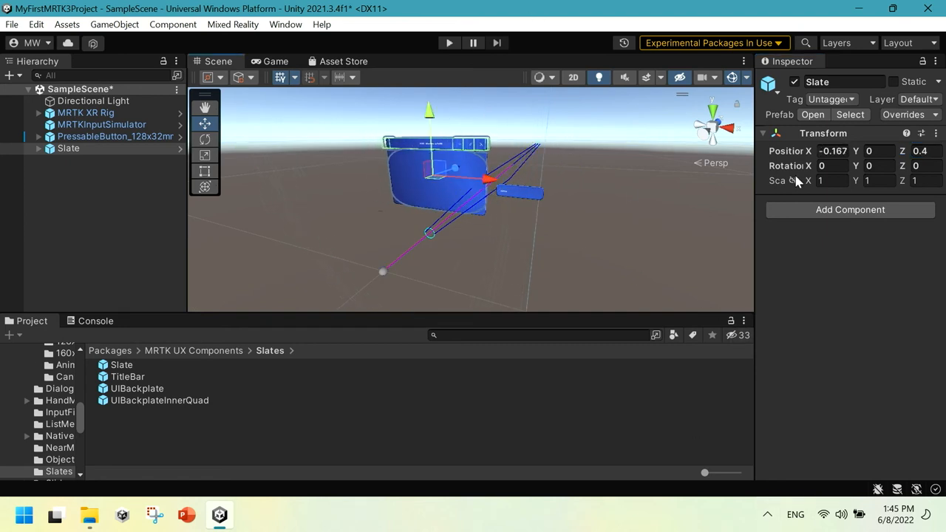
left_click(925, 151)
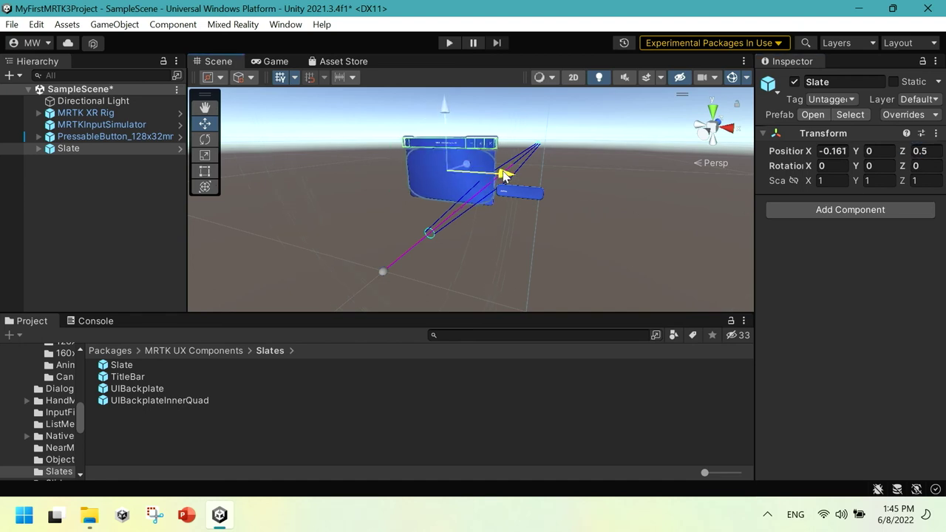
right_click(68, 148)
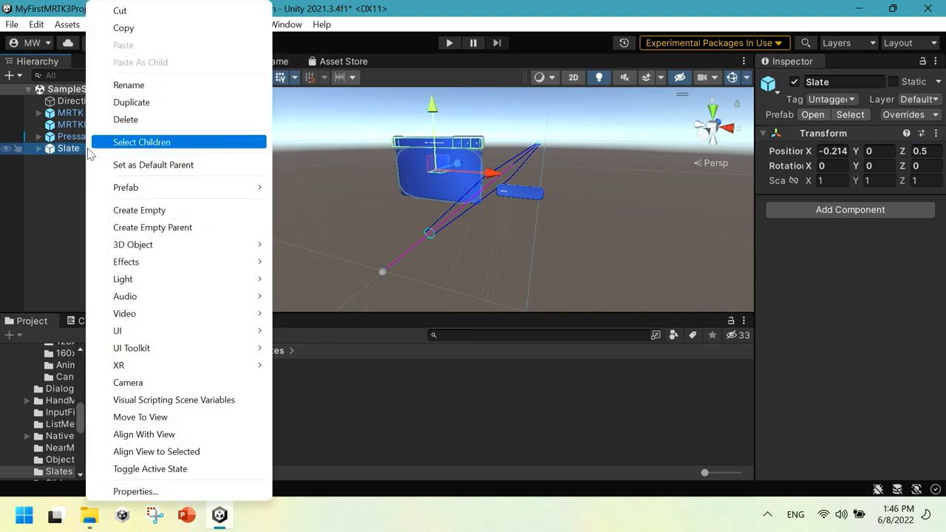
mouse_move(133, 245)
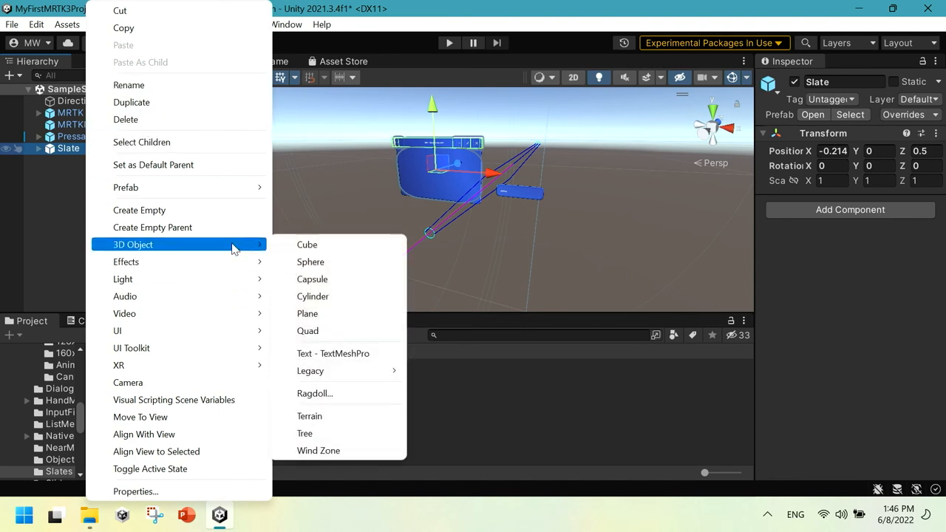
Scale the slate's Text (TMP) to 0.01, set its text to 'Button state' and font size to 25.
left_click(333, 353)
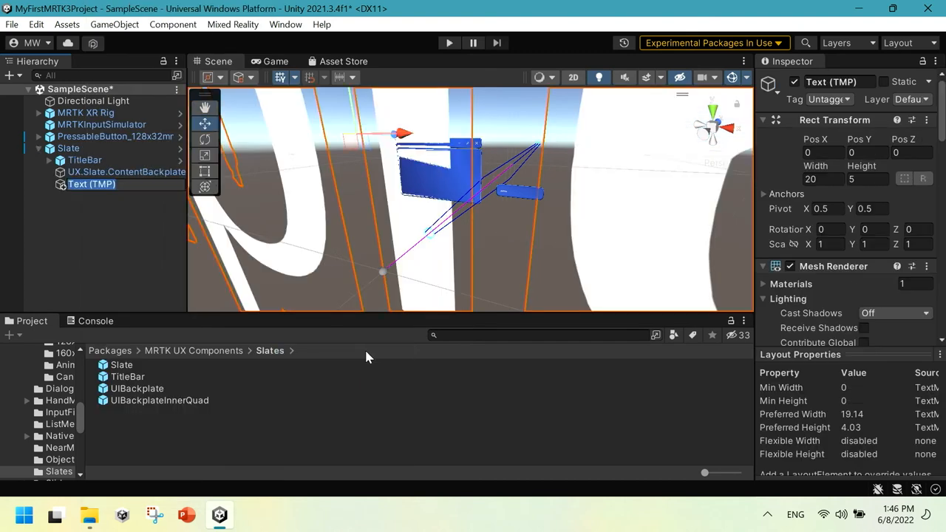
left_click(828, 244)
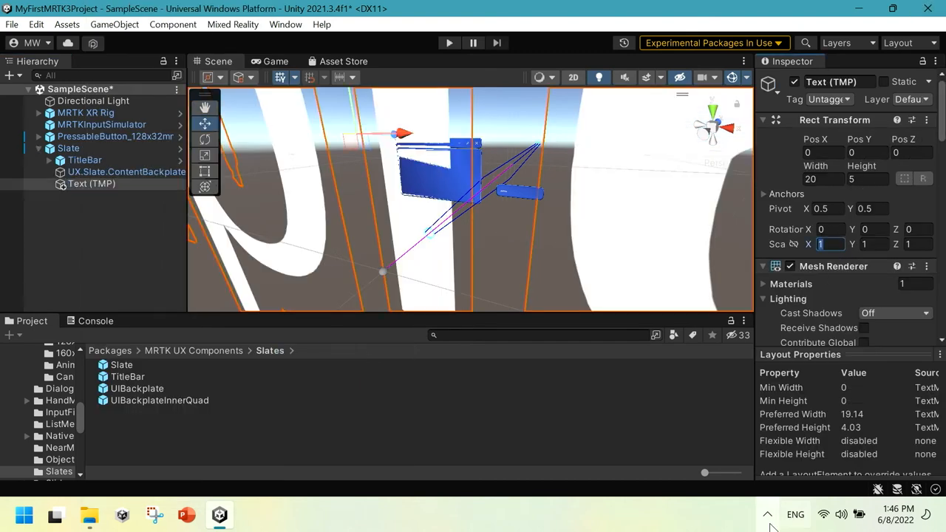
type("0.01")
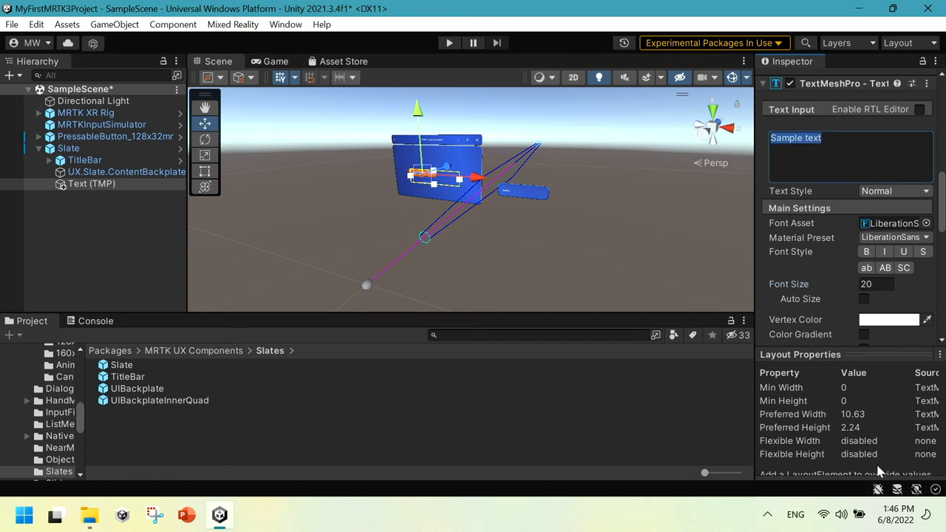
type("Button state")
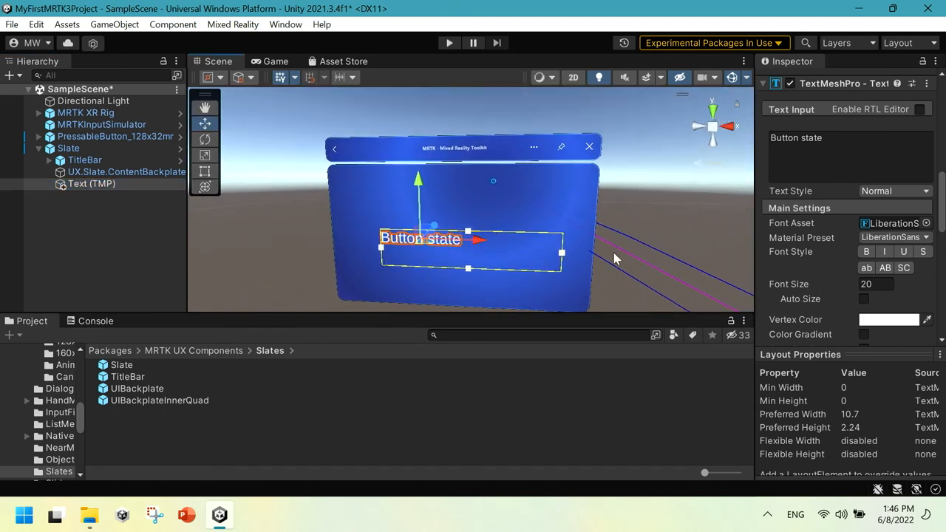
type("25")
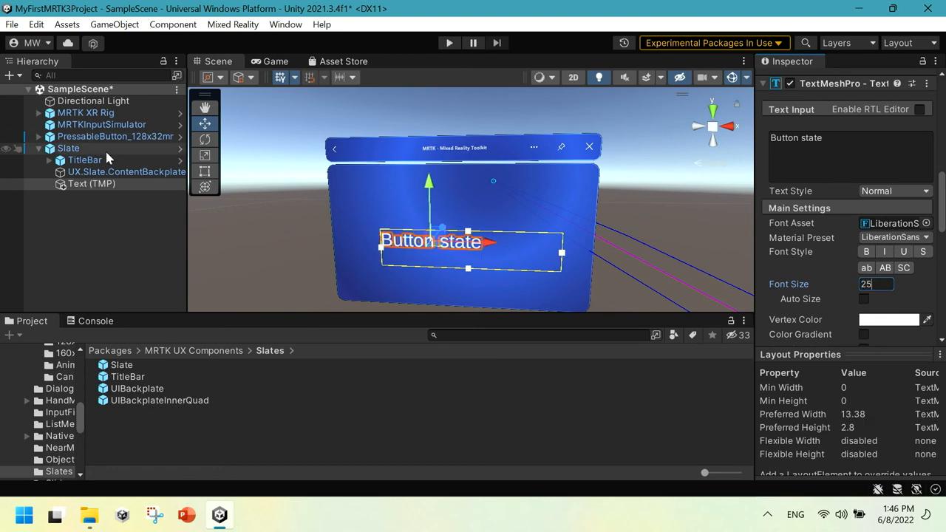
Add an On Clicked response on the button targeting the slate's Text (TMP).
left_click(111, 136)
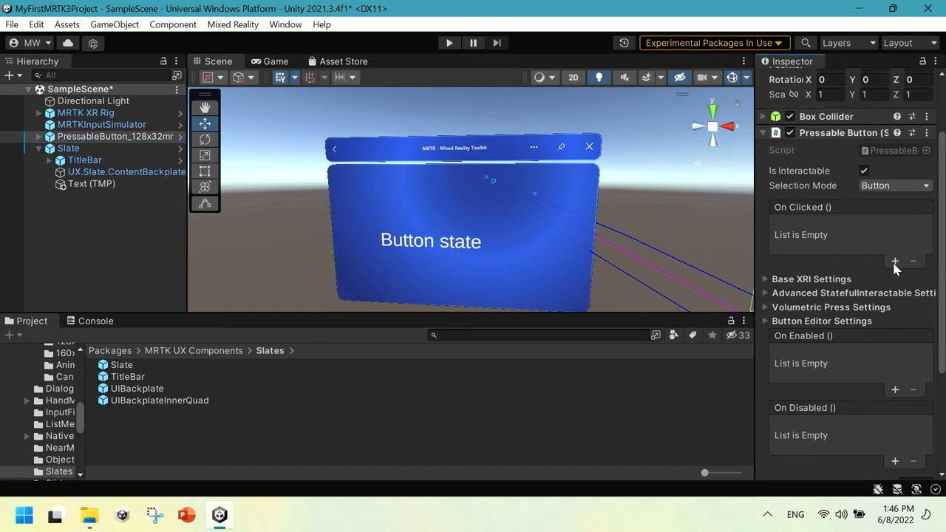
left_click(893, 262)
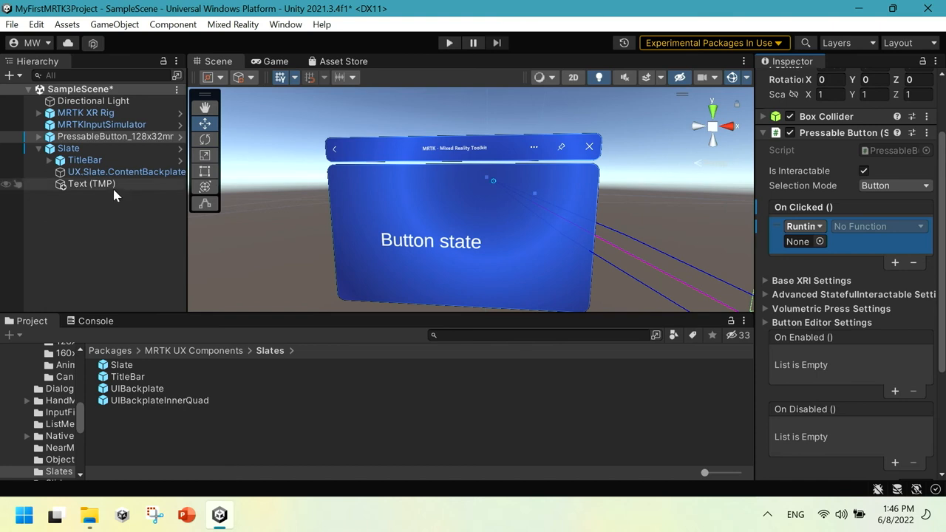
left_click(92, 183)
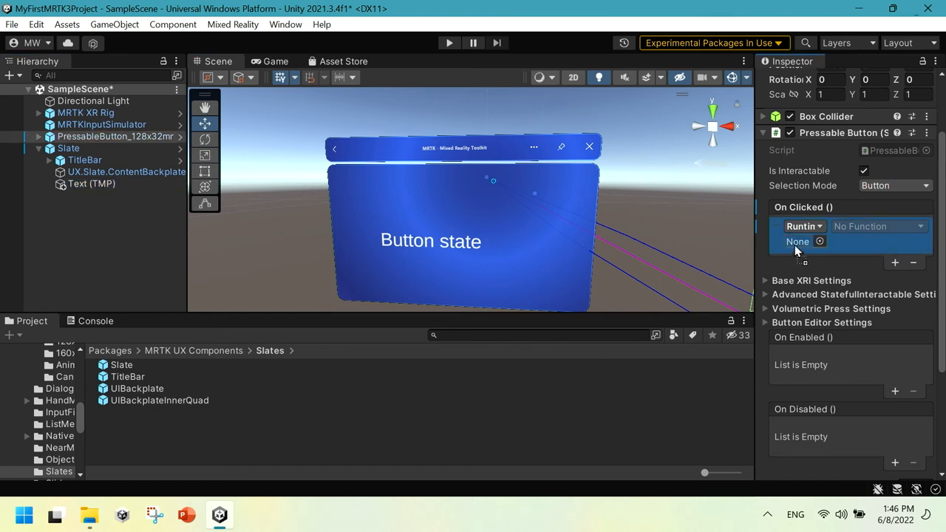
left_click(878, 226)
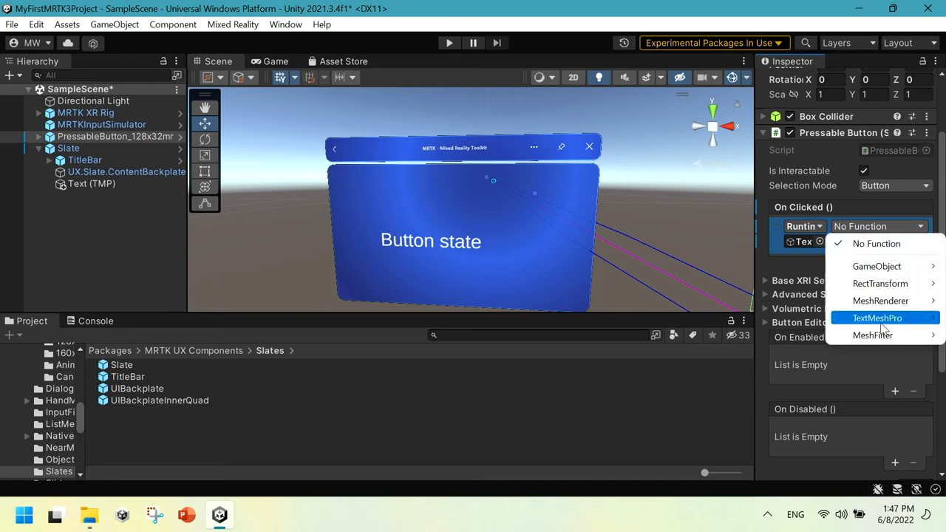
left_click(882, 316)
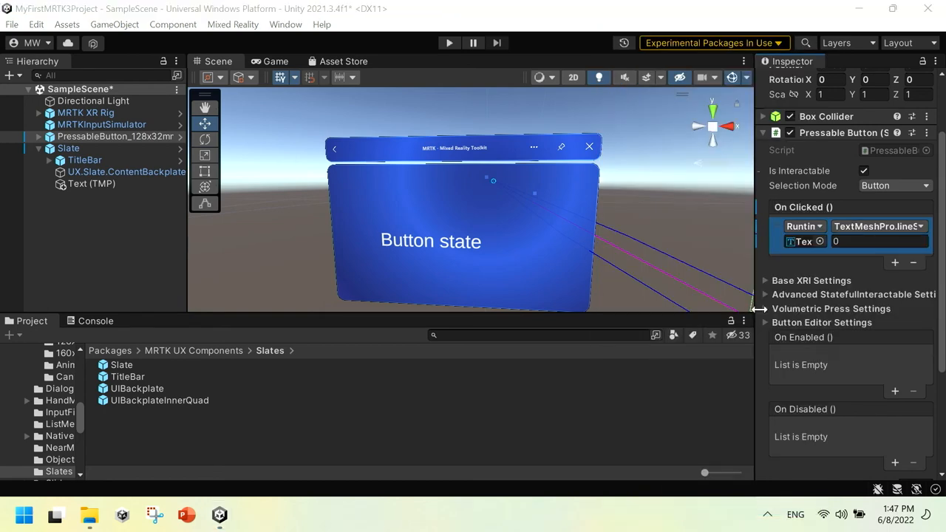
Choose TextMeshPro string text as the function and enter 'Button clicked!'.
left_click(879, 226)
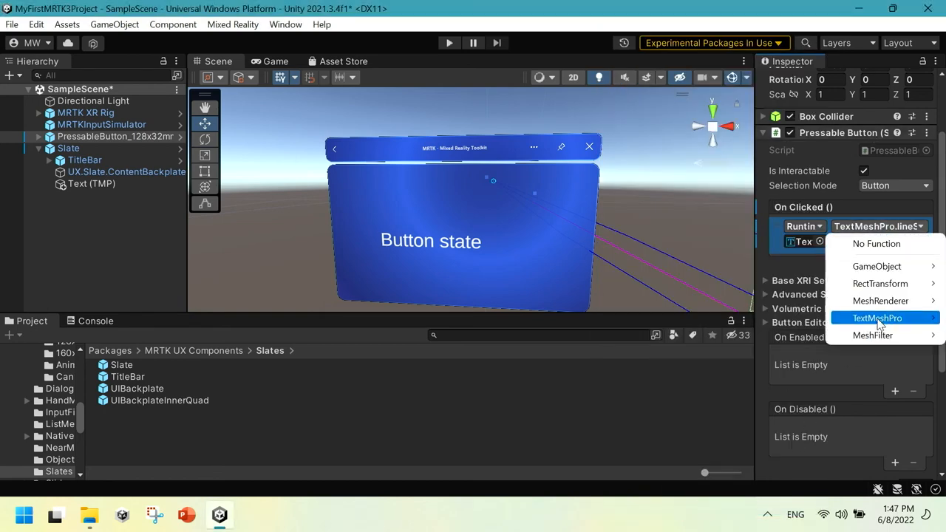
left_click(875, 316)
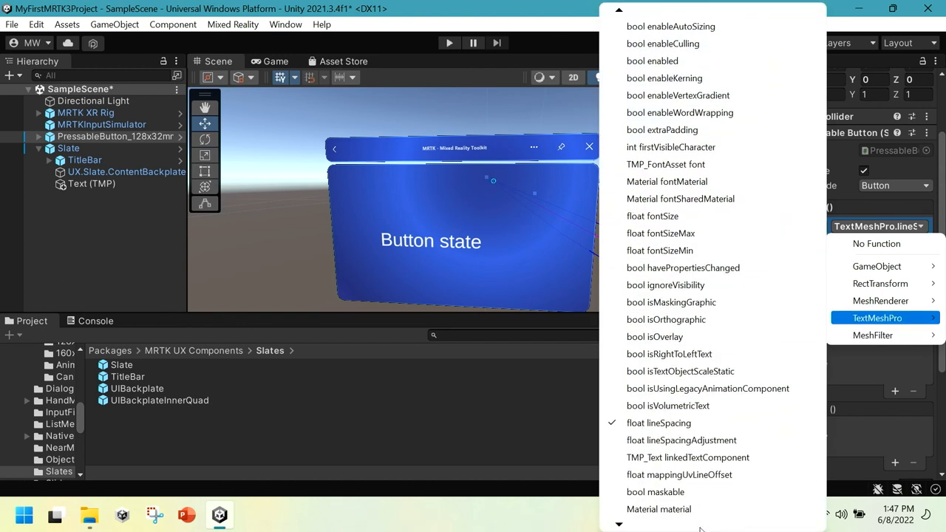
scroll("down", 3)
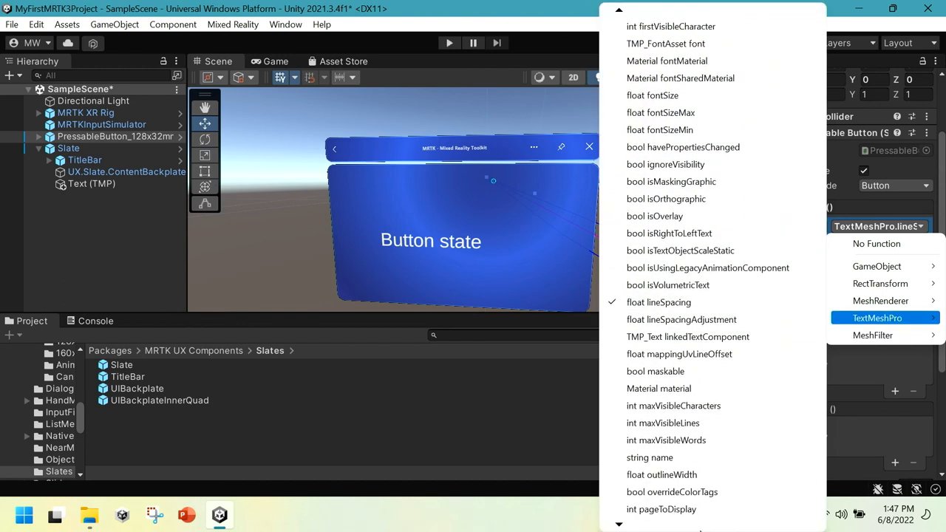
scroll("down", 3)
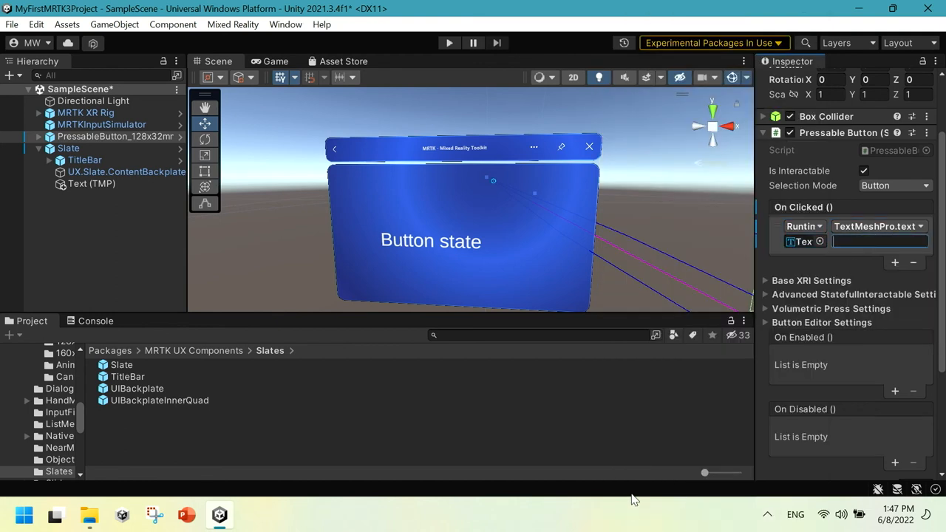
type("Button clicked!")
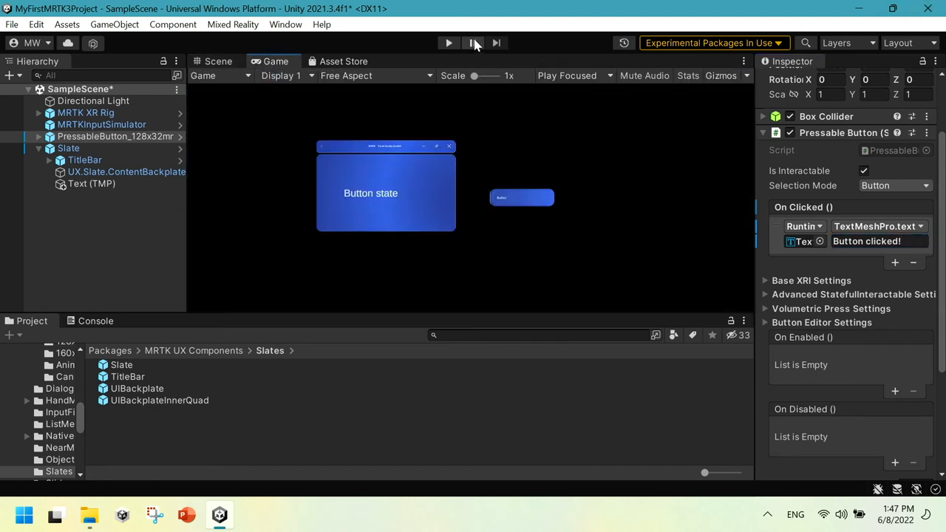
Run the scene in Play mode.
left_click(447, 41)
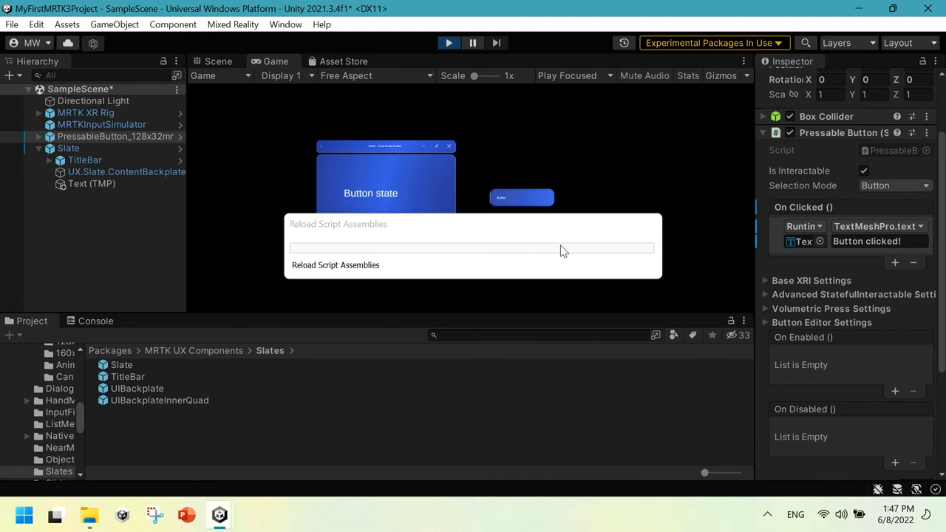
mouse_move(569, 229)
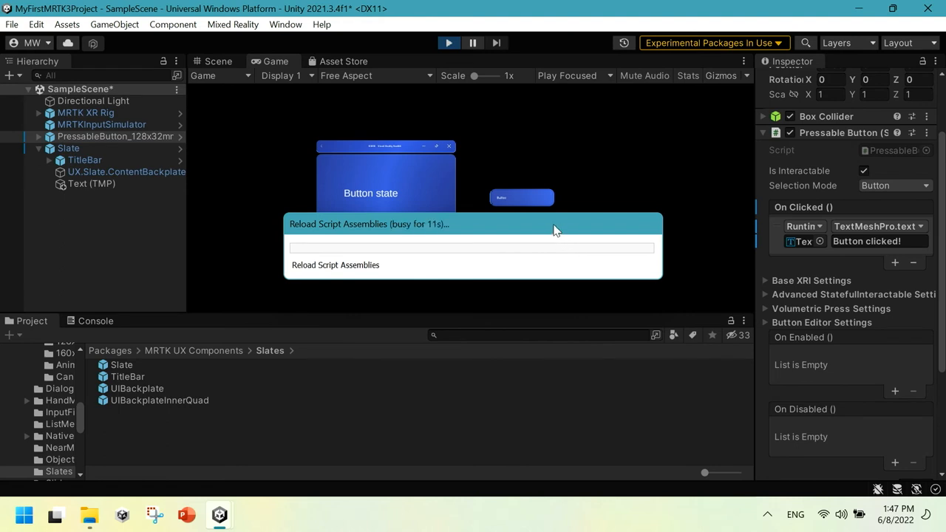
mouse_move(544, 230)
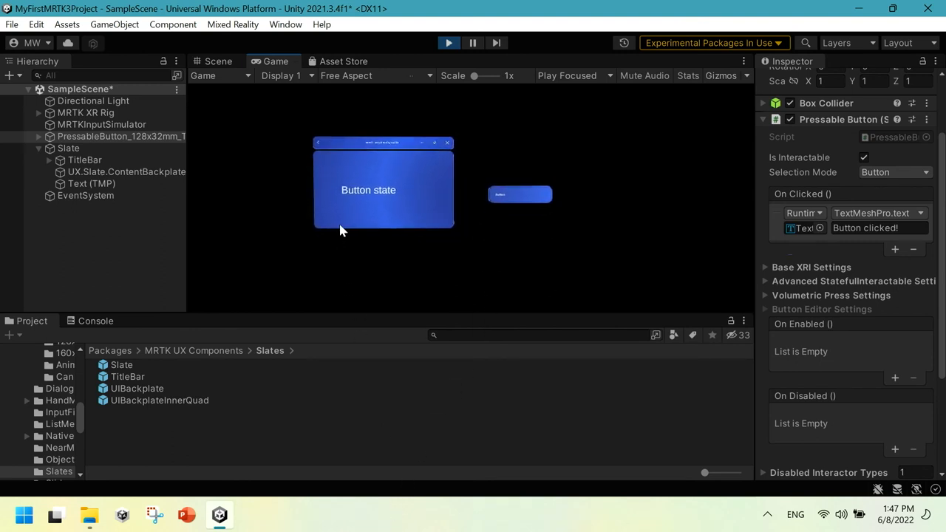
mouse_move(371, 213)
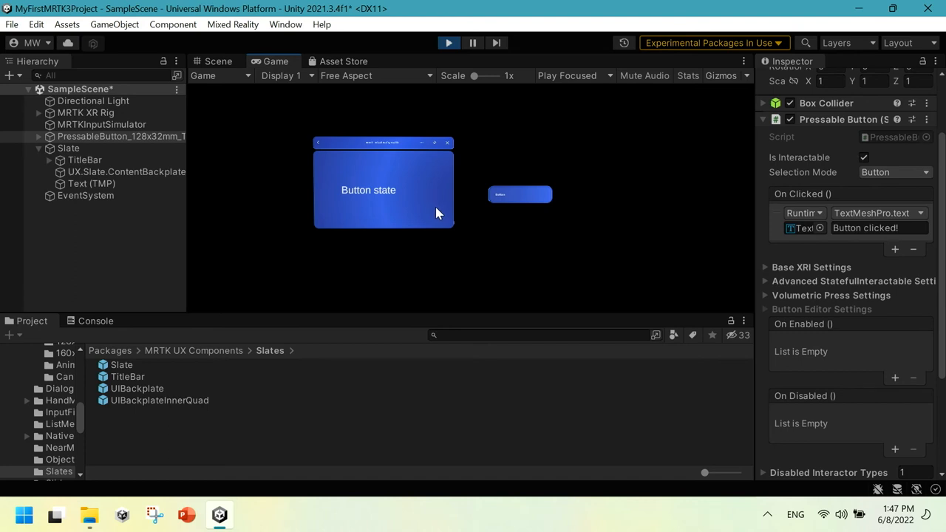
mouse_move(459, 229)
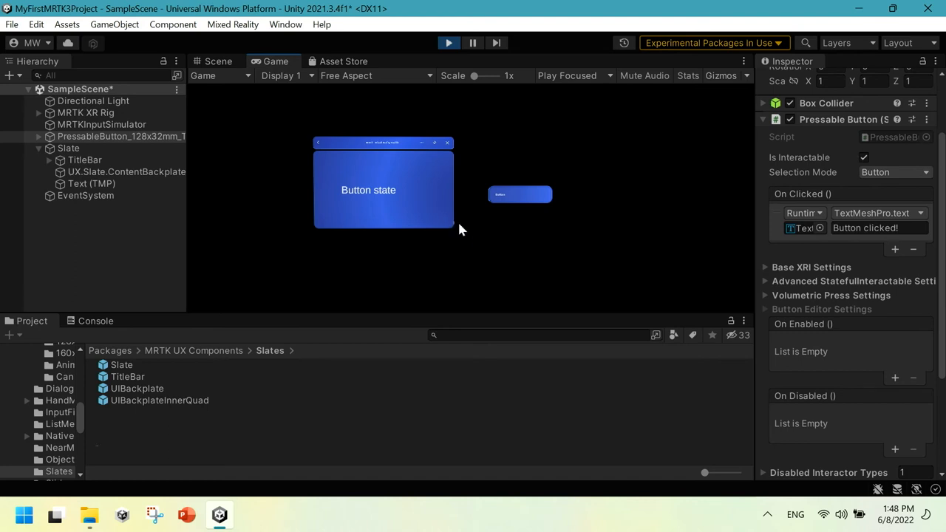
mouse_move(446, 185)
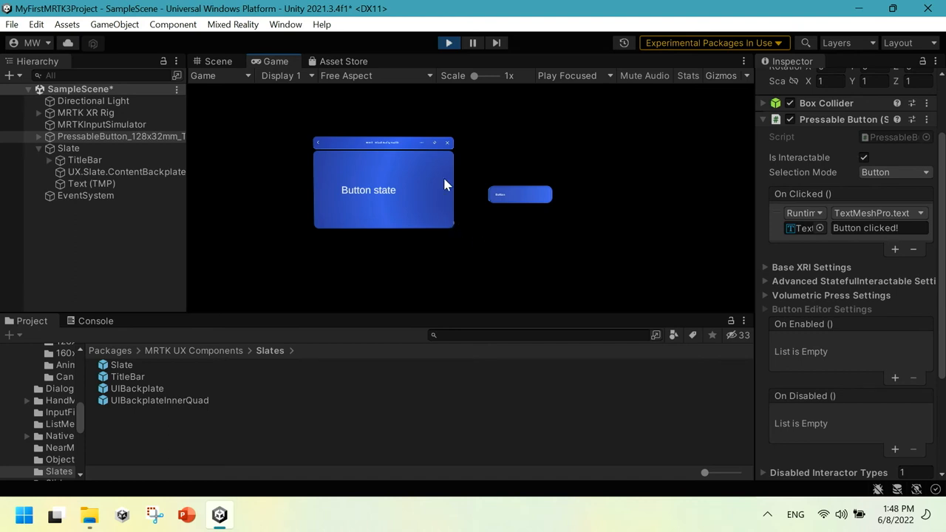
mouse_move(475, 180)
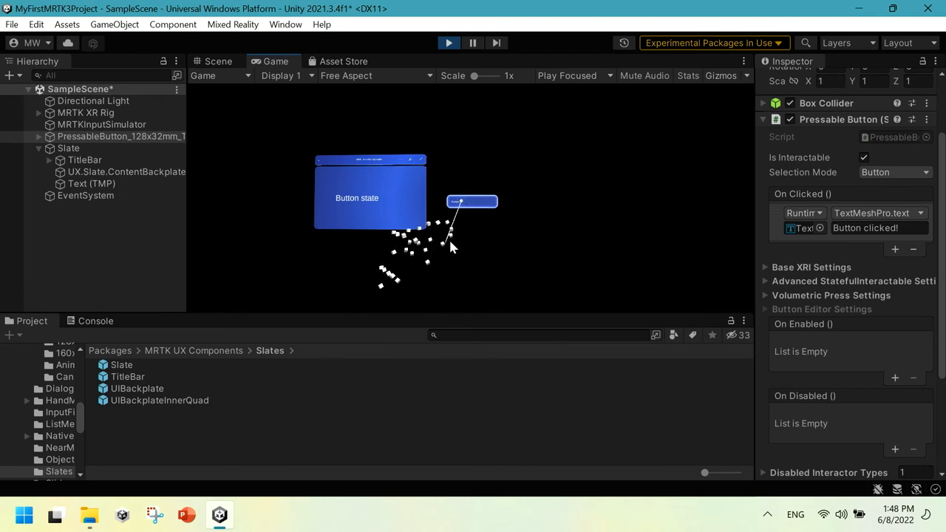
Press the button twice with the input simulator hand in the Game view.
left_click(471, 201)
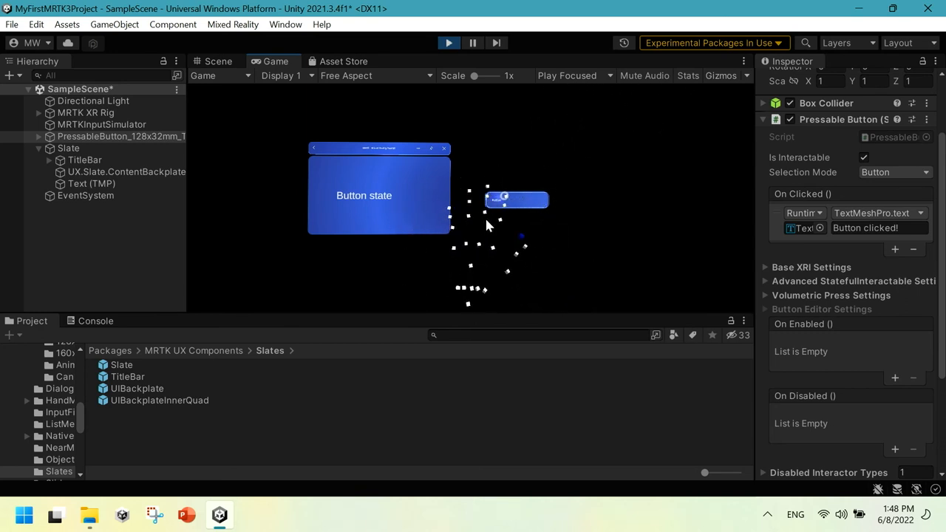
left_click(514, 201)
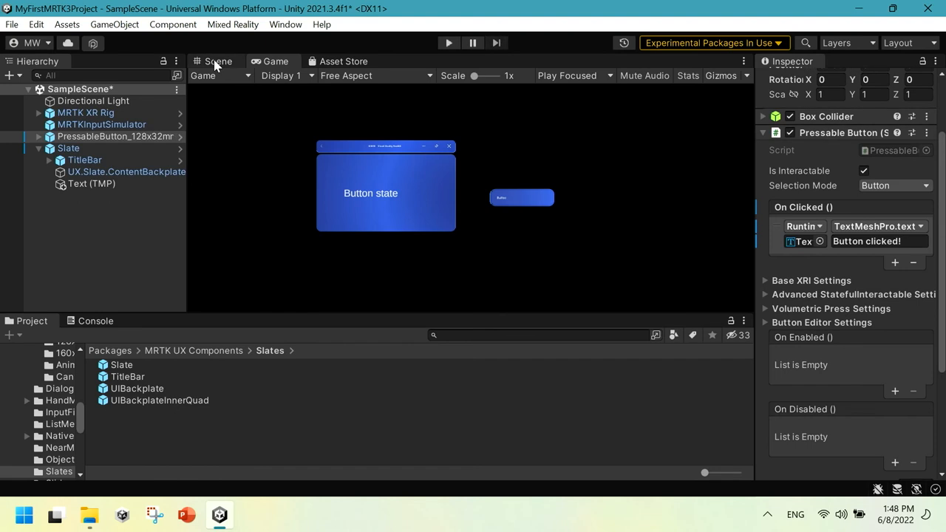
Return to the Scene view and scroll to the Pressable Button's MRTK Events.
left_click(216, 62)
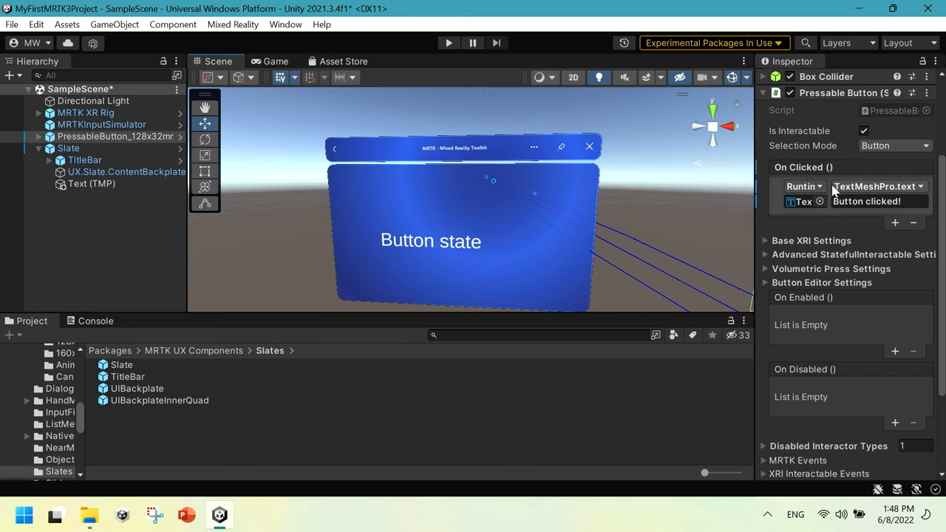
scroll("down", 3)
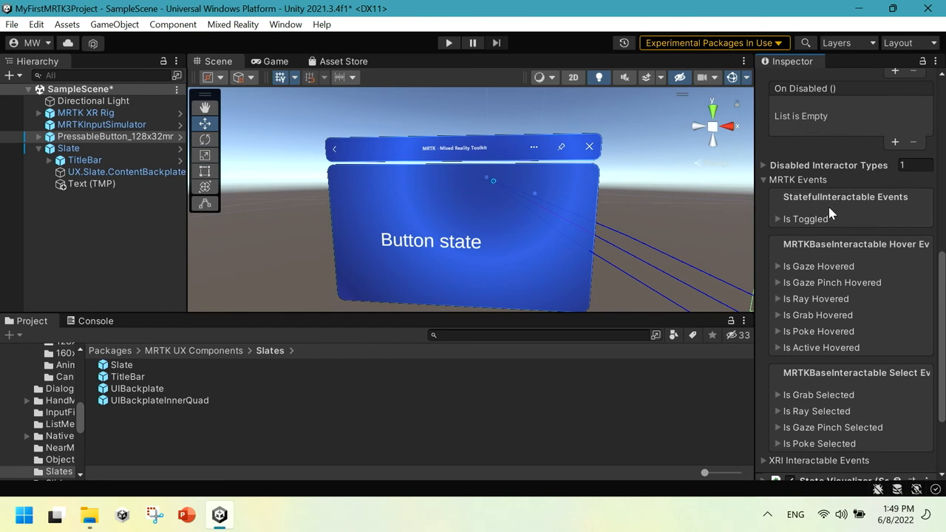
scroll("down", 3)
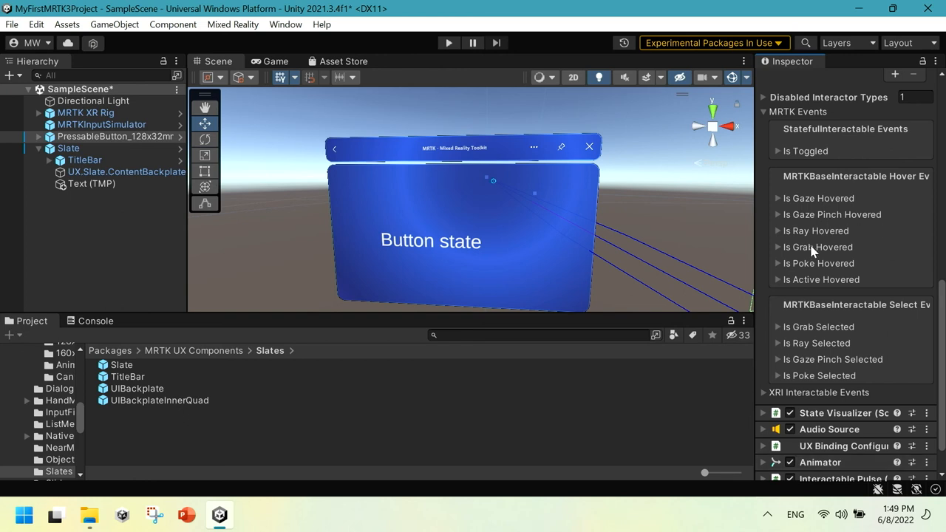
mouse_move(807, 230)
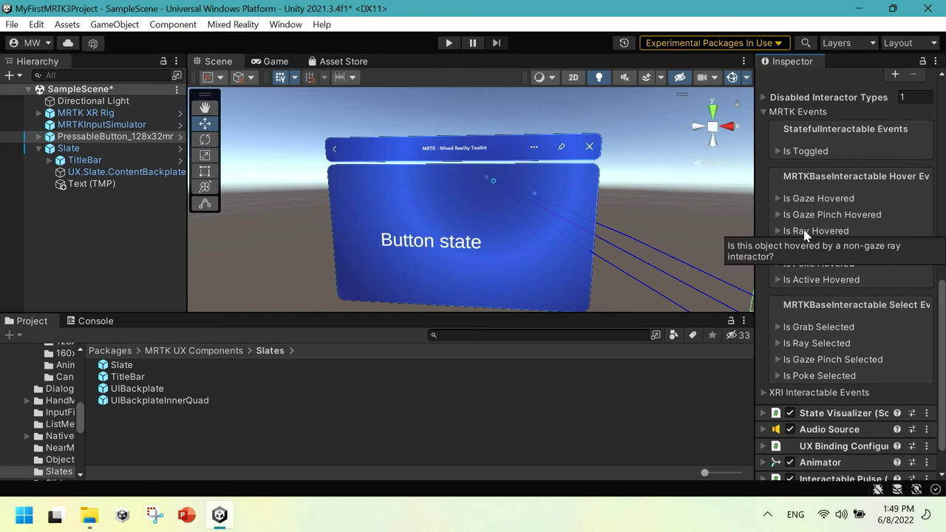
Assign TextMeshPro > text with Text (TMP) to both On Entered and On Exited under Is Ray Hovered.
left_click(777, 231)
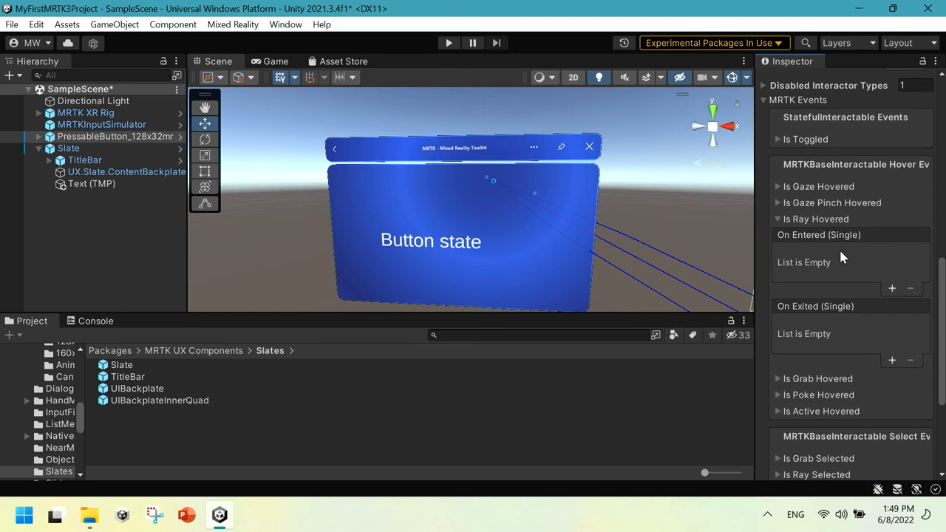
scroll("down", 3)
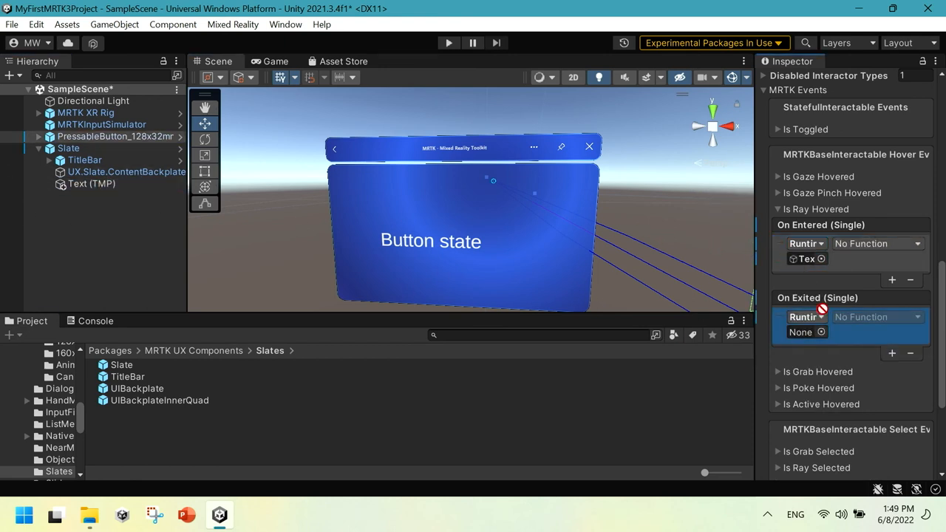
left_click(877, 242)
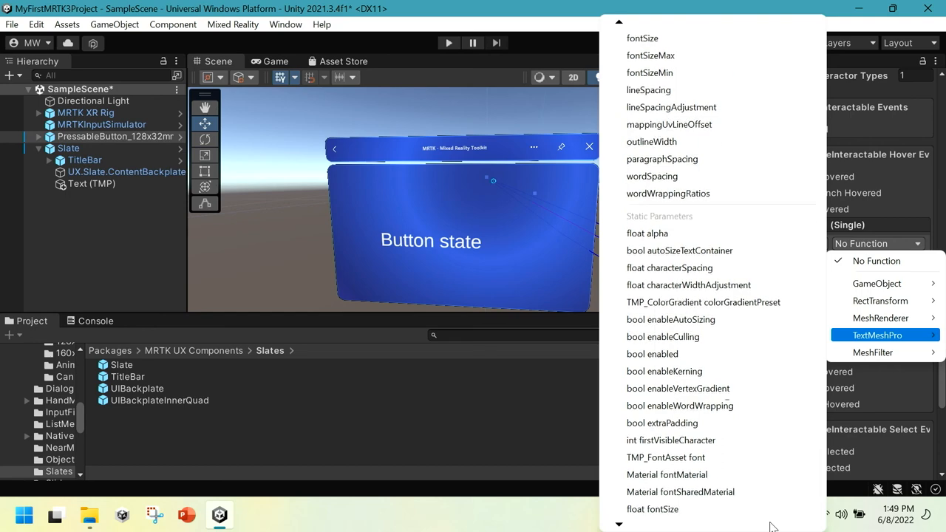
scroll("down", 3)
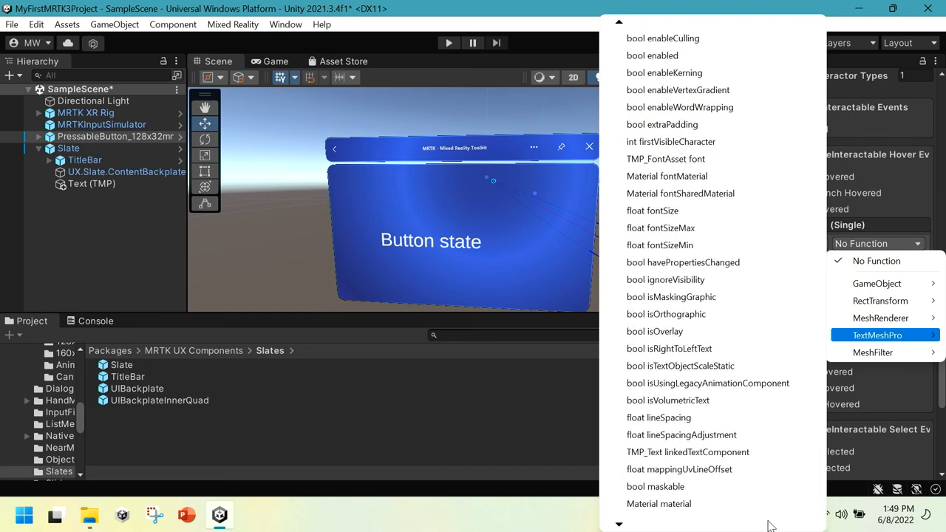
scroll("down", 3)
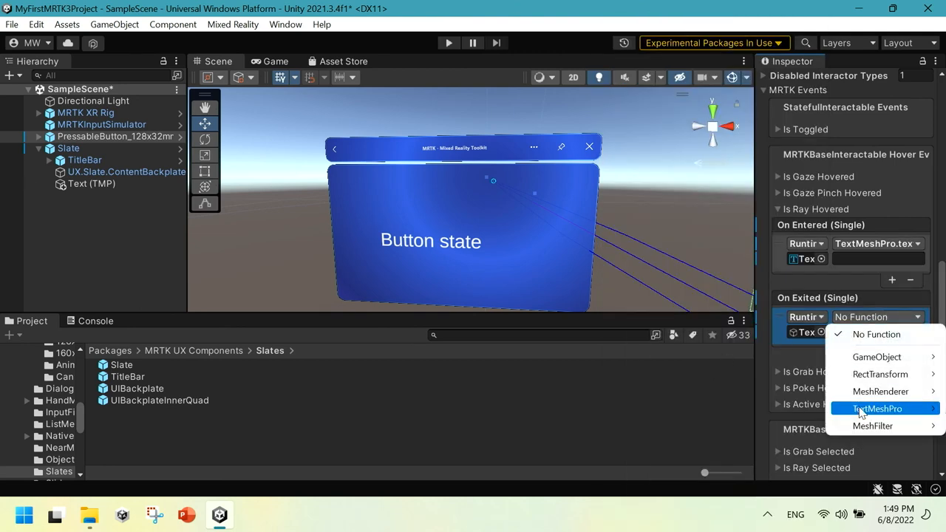
left_click(884, 408)
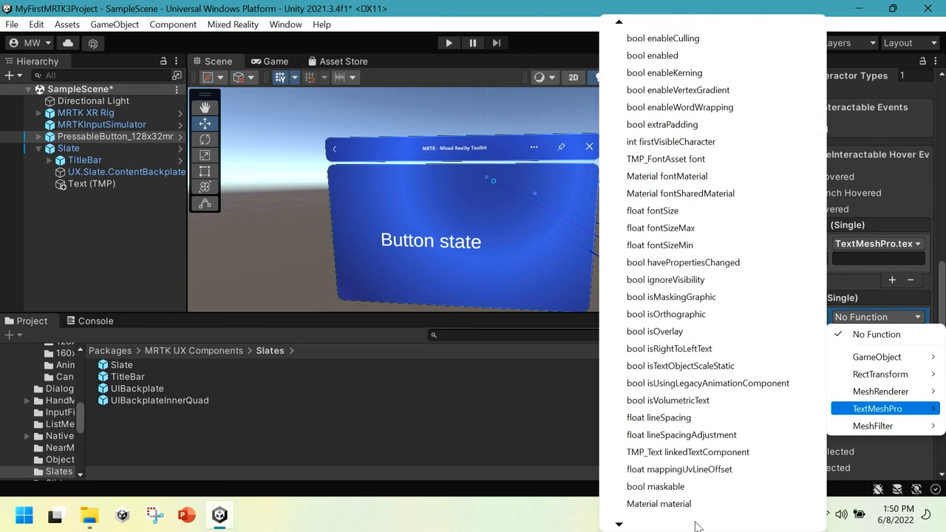
scroll("down", 3)
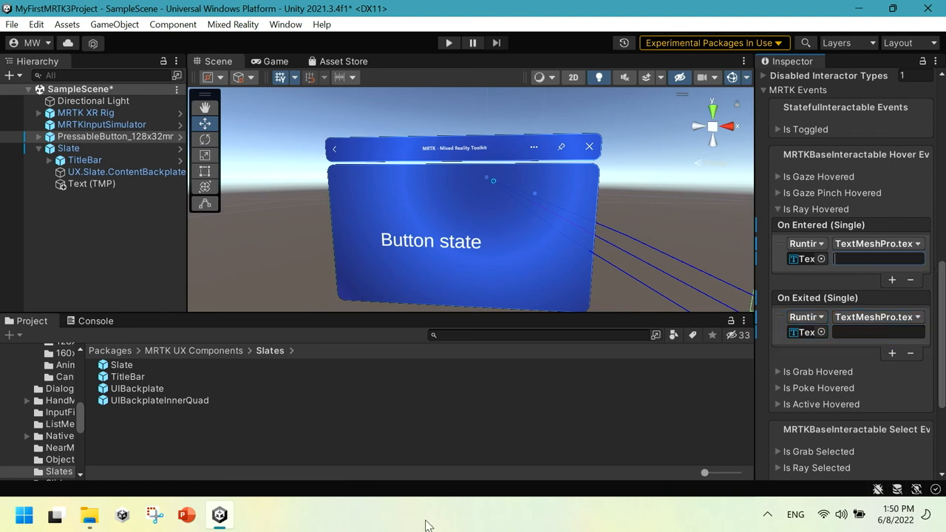
Enter 'Ray hover enter' and 'Ray hover exit' messages, then test them in Play mode.
type("R")
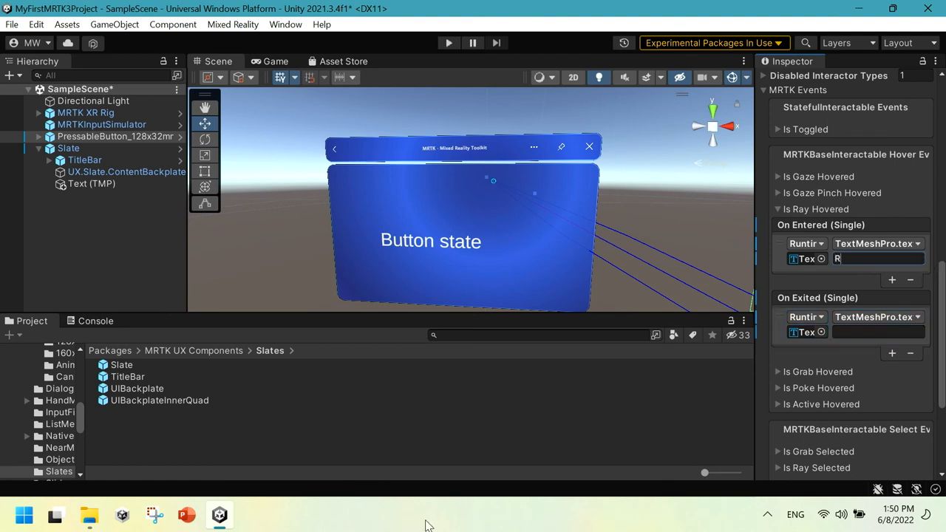
type("Ray hover")
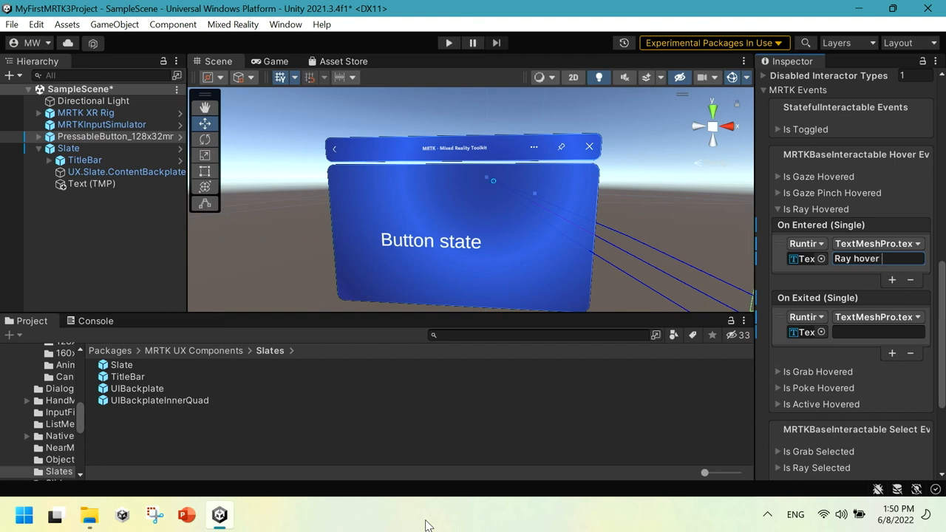
type("enter")
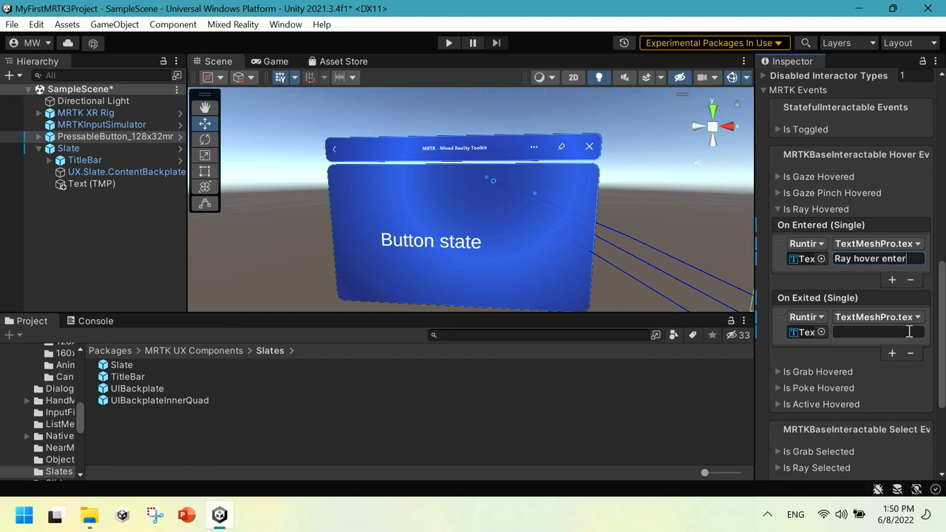
left_click(878, 332)
type("Ray hover exi")
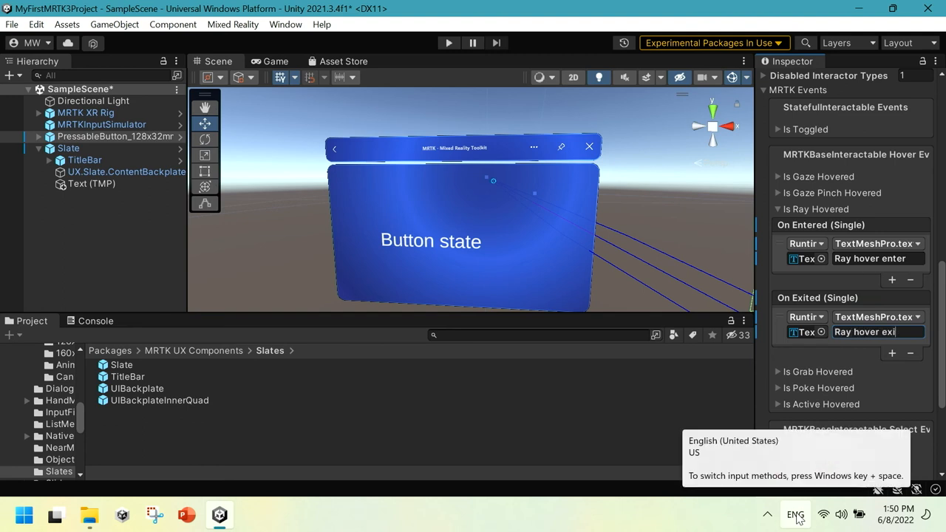
left_click(445, 42)
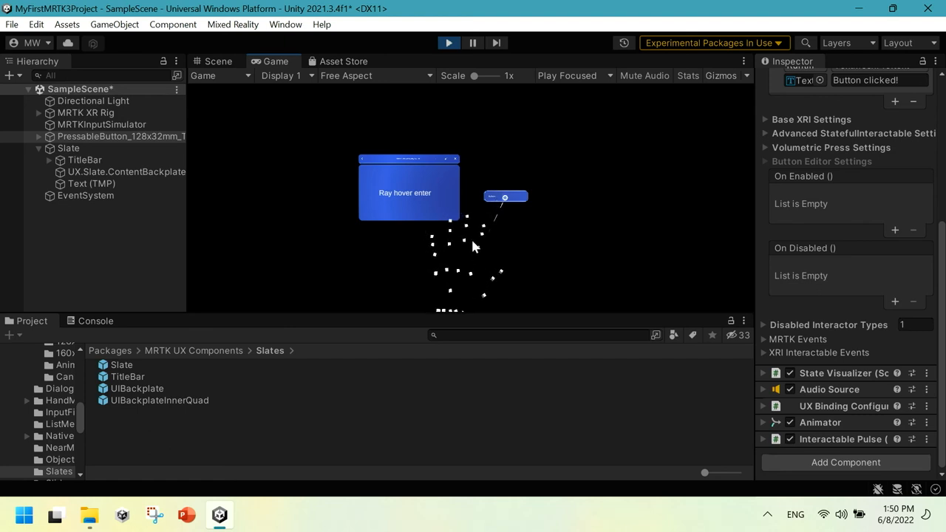
mouse_move(473, 219)
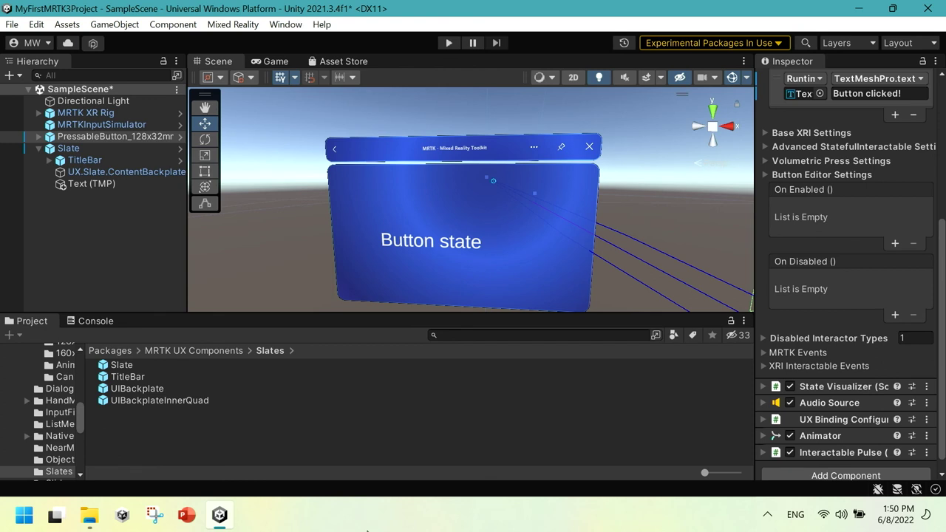
left_click(183, 511)
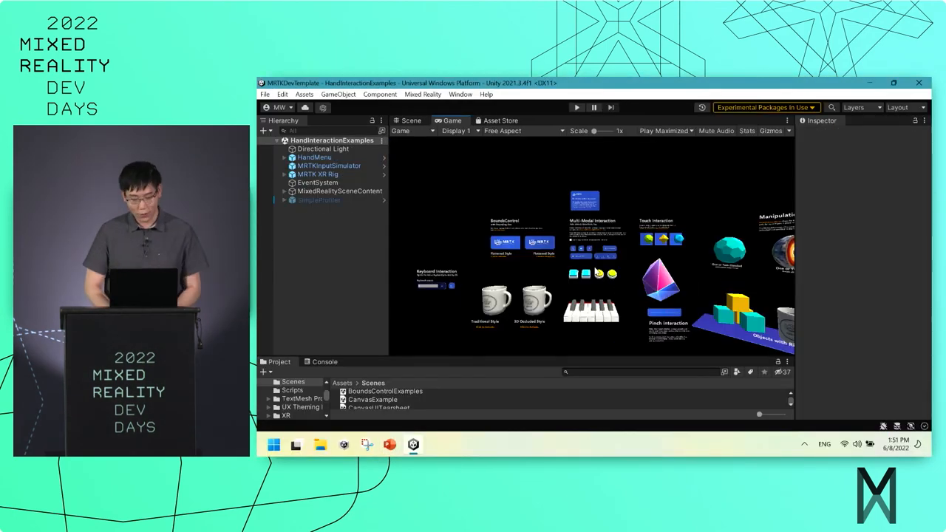
mouse_move(597, 189)
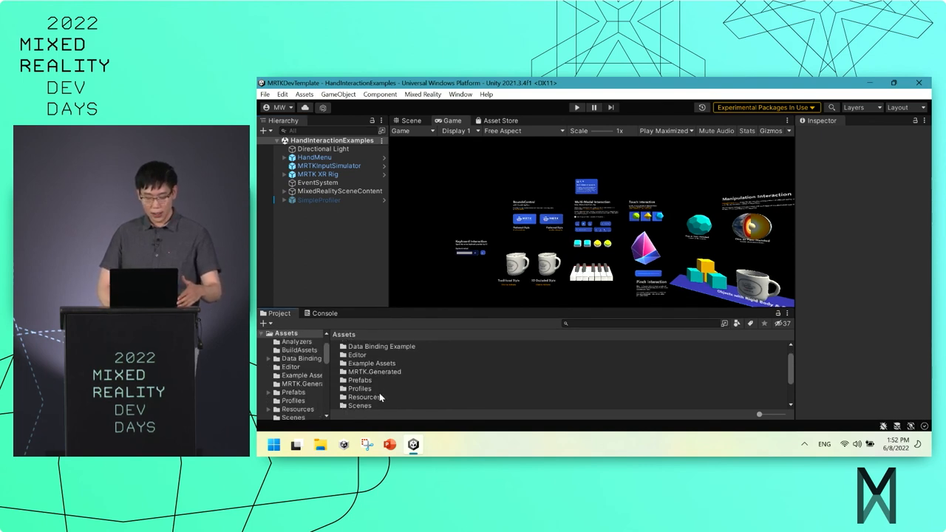
Navigate up to the Assets root folder in the Project window.
left_click(364, 391)
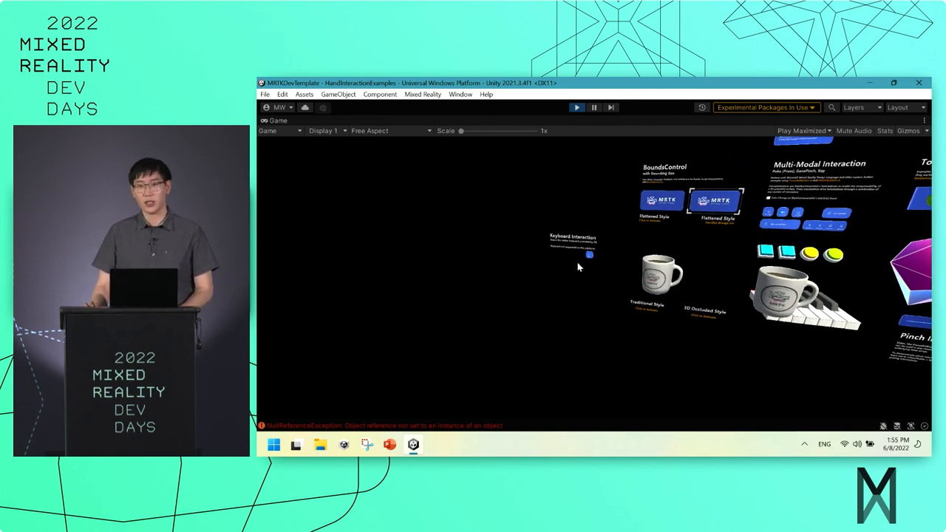
mouse_move(585, 288)
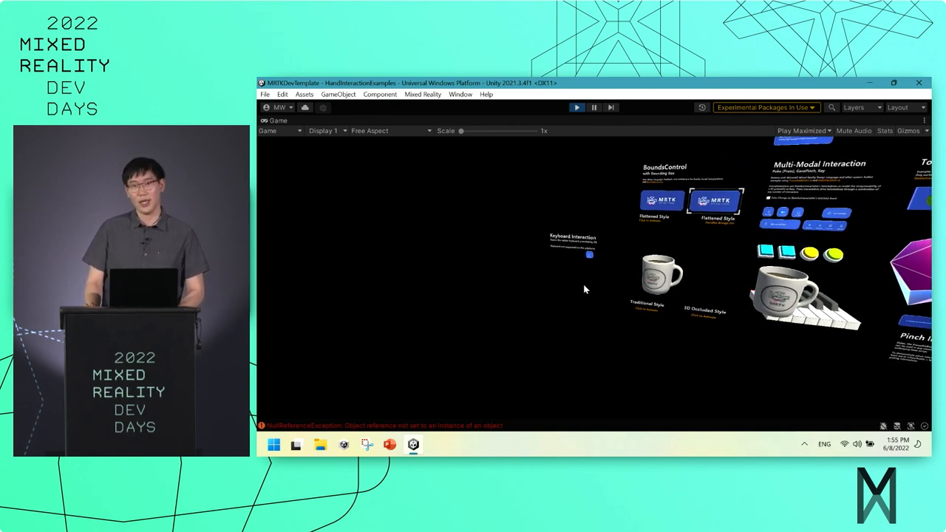